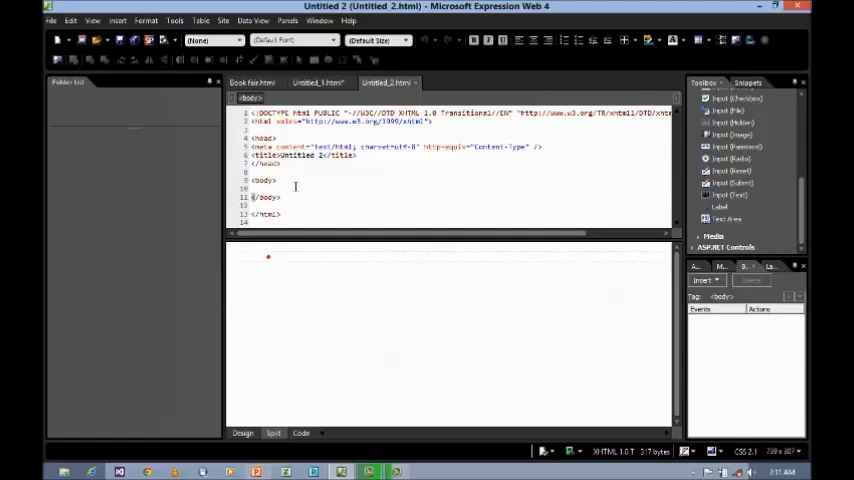
In Code view, type <form name="me"></form> inside the page body
left_click(290, 188)
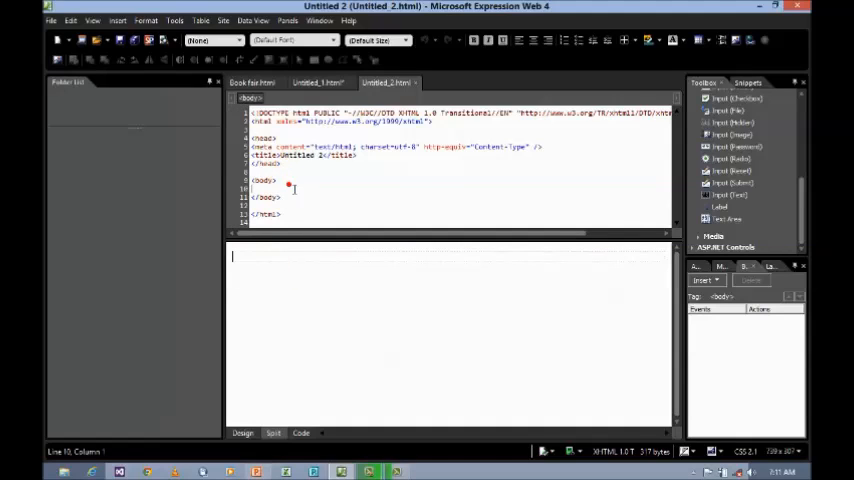
type("<form name=\"me")
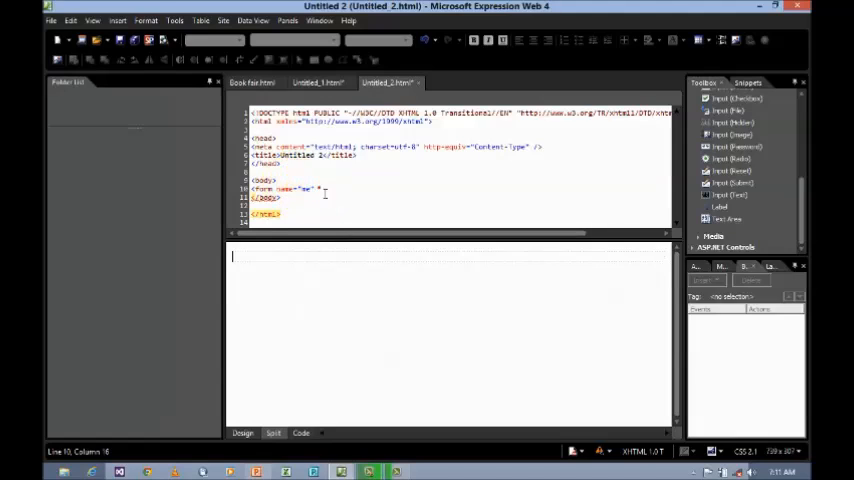
type("></form>")
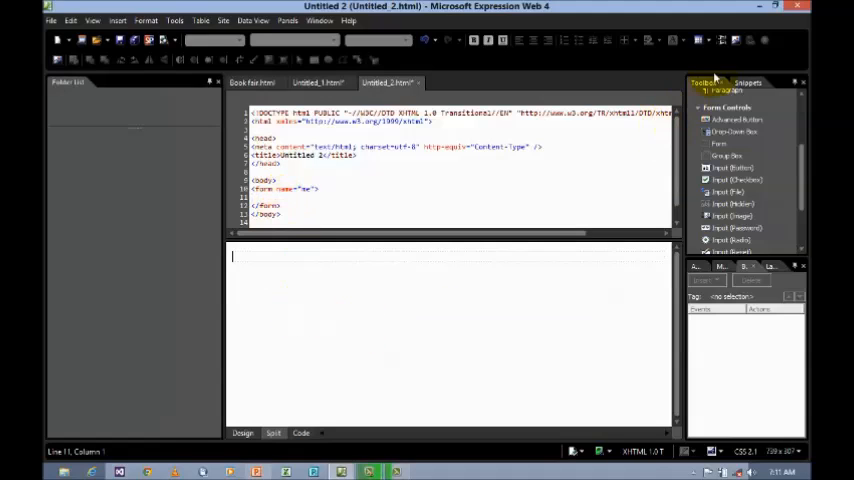
mouse_move(735, 40)
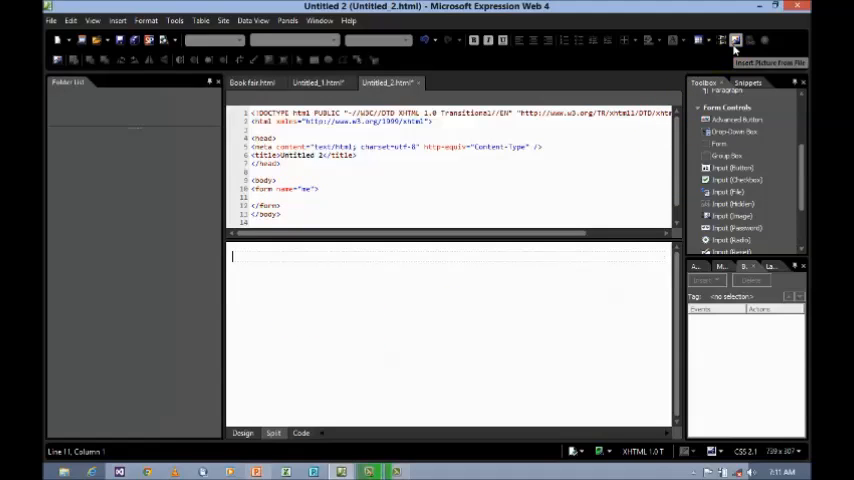
Insert logo_new.jpg with alternate text FTI and shrink it to a small size
left_click(734, 40)
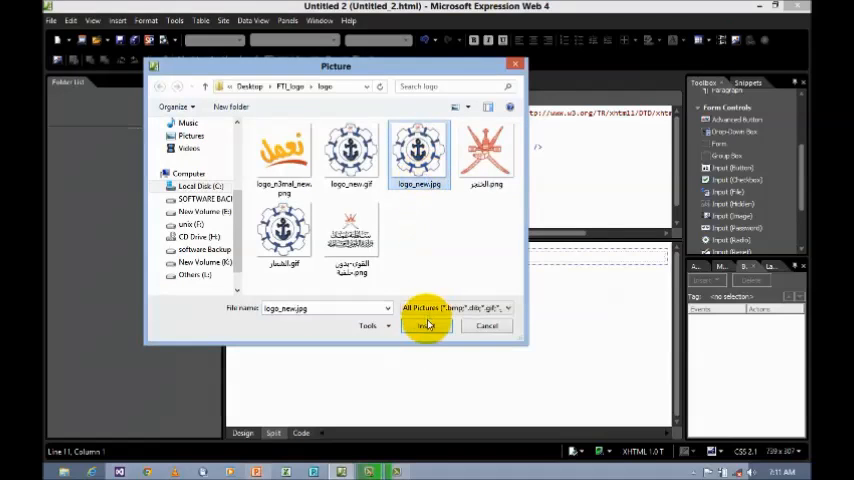
left_click(425, 325)
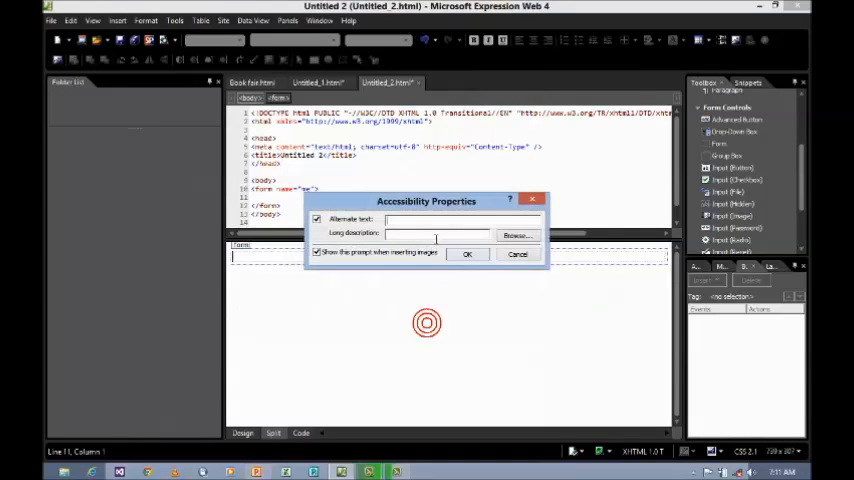
type("FTI")
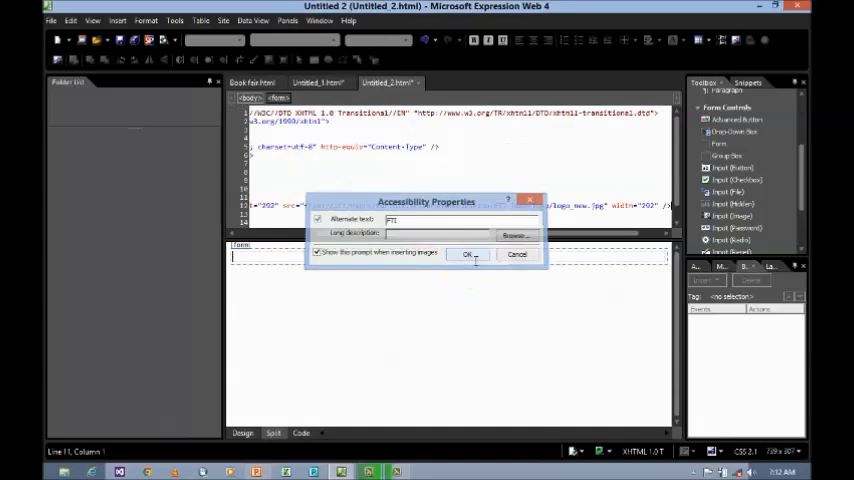
left_click(467, 254)
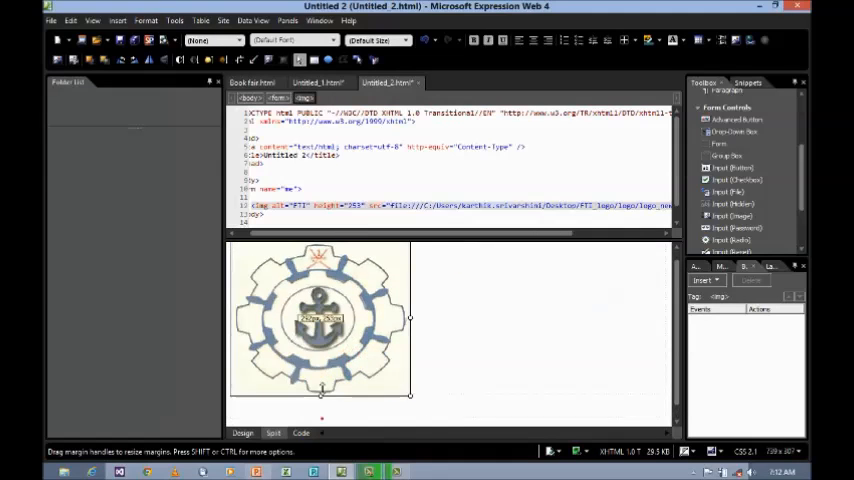
left_click_drag(410, 395, 410, 305)
type("Fishermen ")
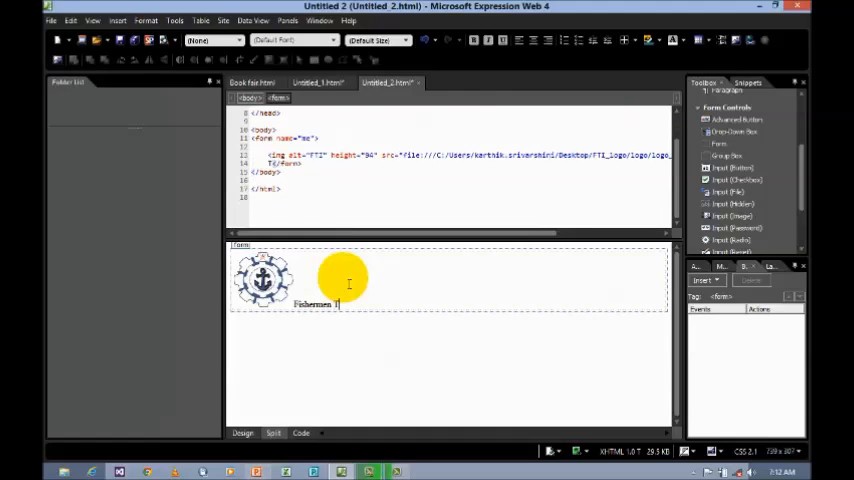
Type 'Fishermen Training Institute - Salalah' beside the logo, trying Heading 1 then reverting to None
type("Training Institute - s")
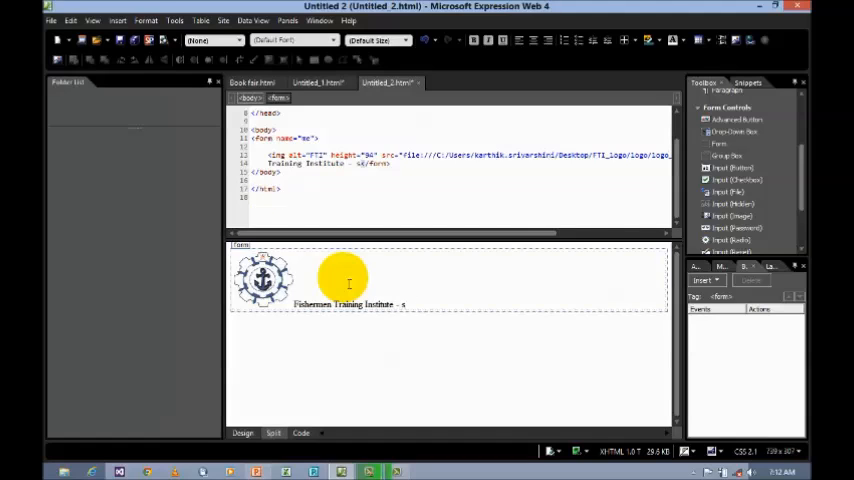
type("alalah")
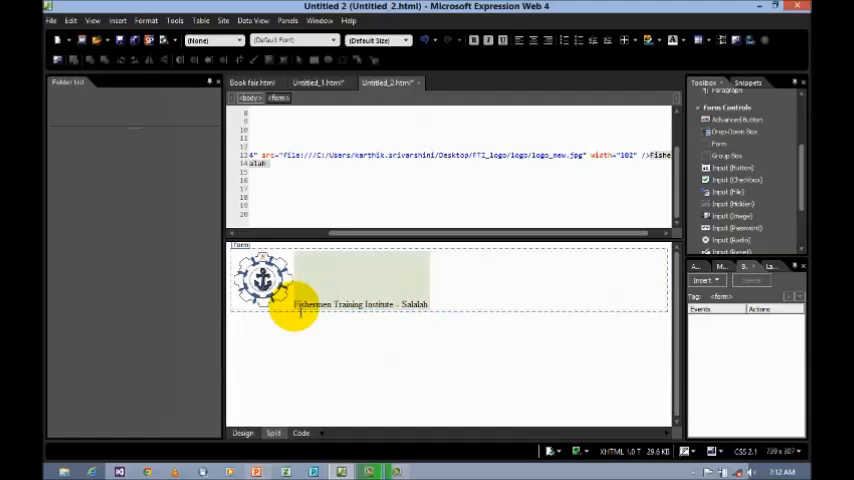
left_click(213, 40)
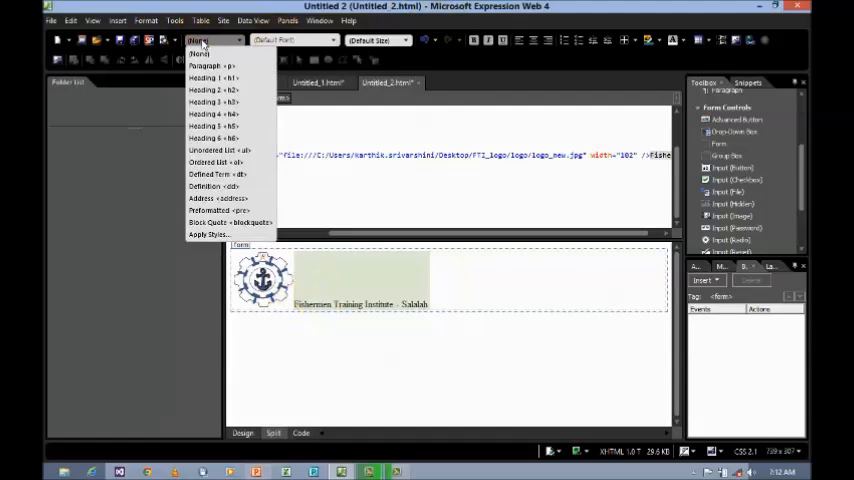
left_click(204, 77)
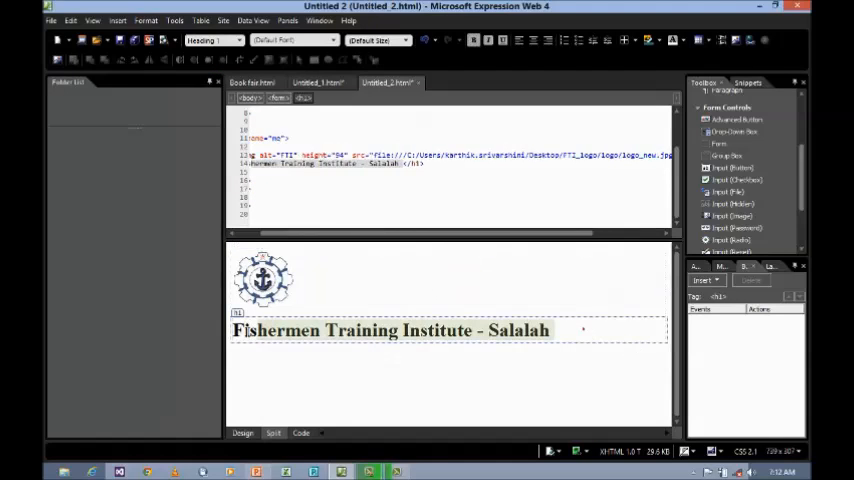
left_click(238, 40)
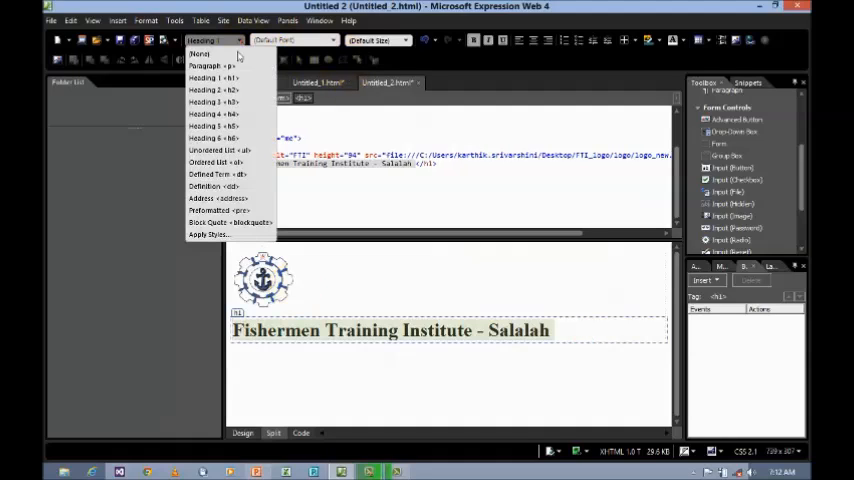
left_click(212, 90)
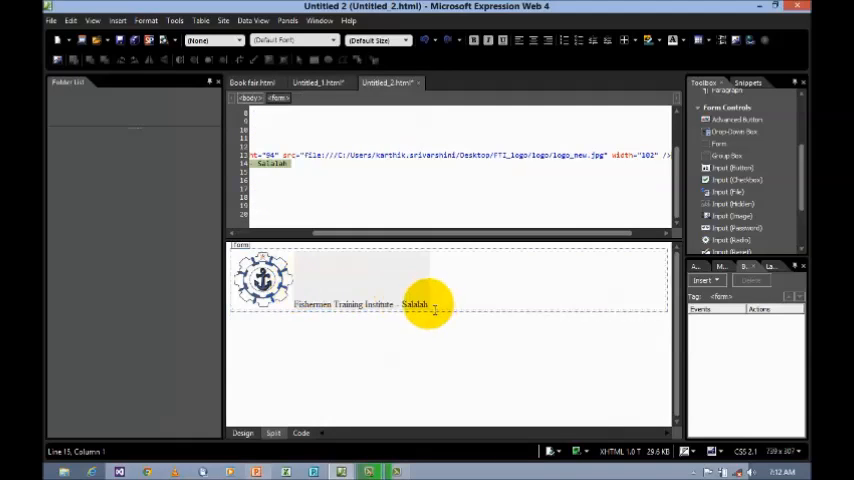
Set the institute name's font size to xx-large
left_click(404, 40)
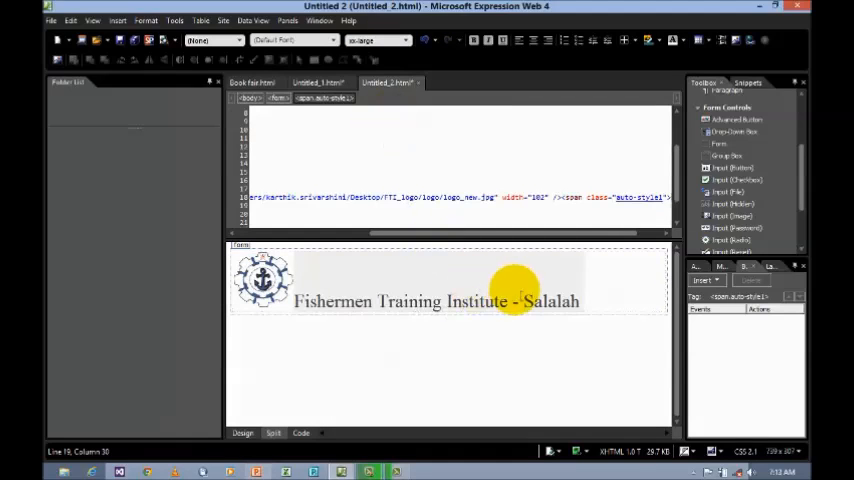
left_click(398, 40)
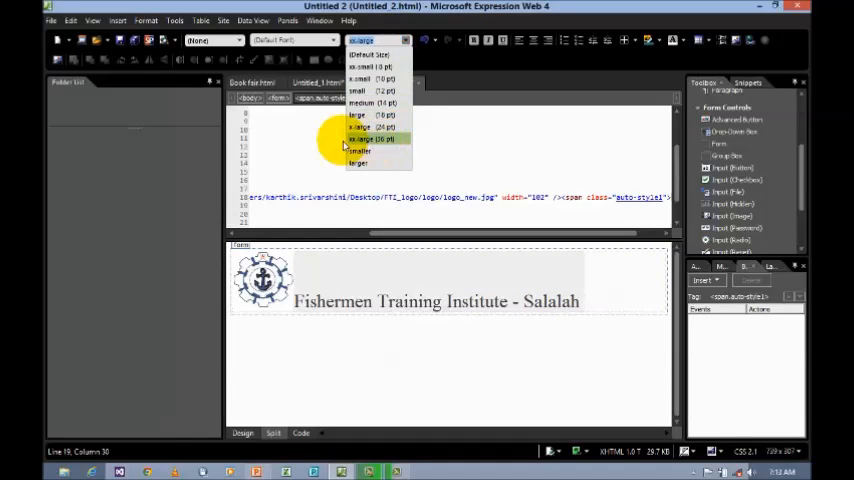
left_click(360, 139)
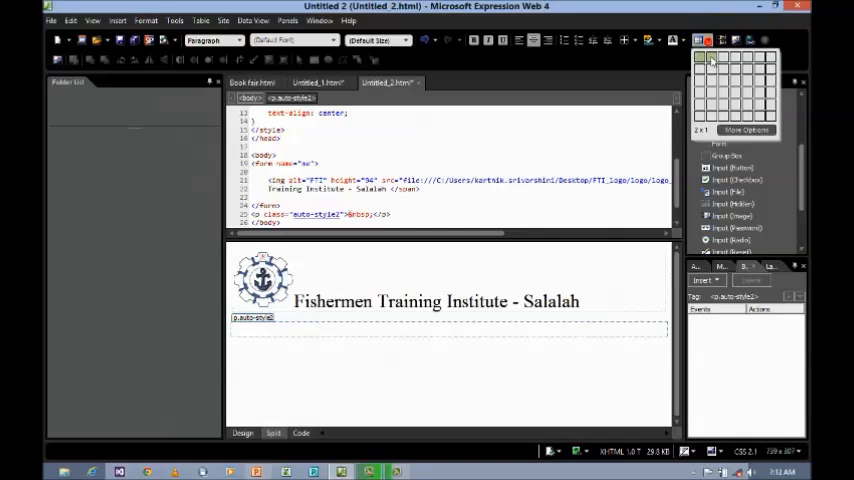
mouse_move(717, 90)
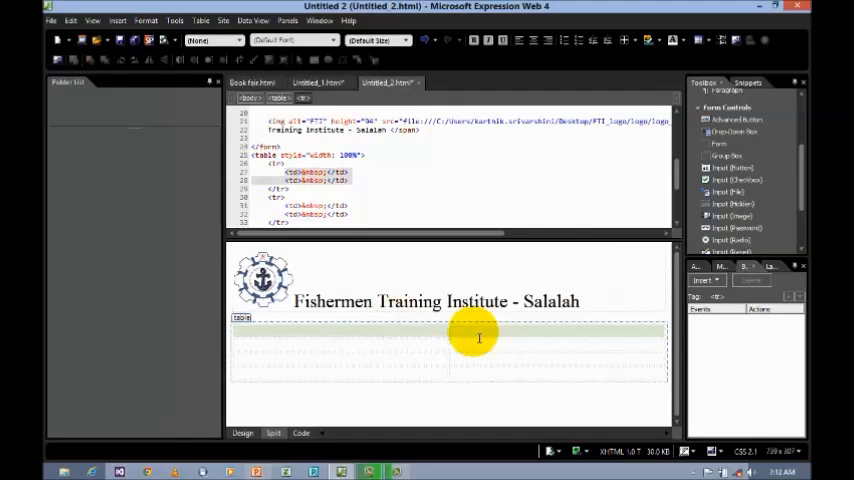
Merge the two cells of the new table's first row into one
right_click(479, 338)
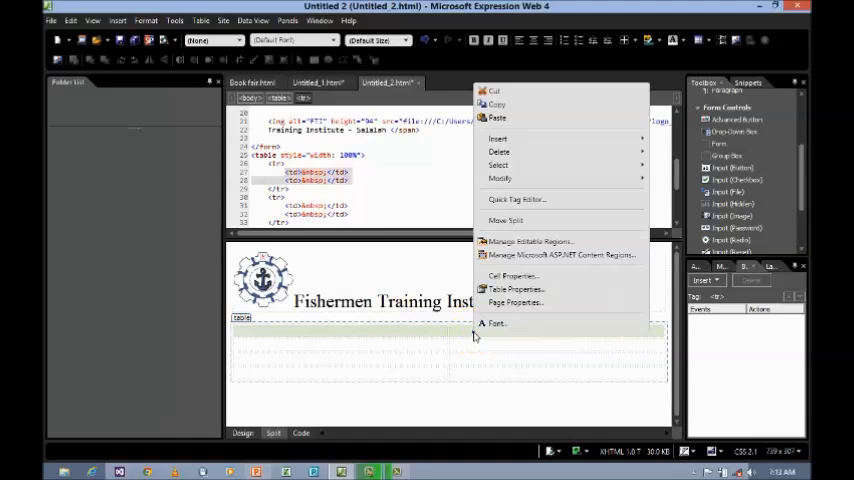
mouse_move(500, 178)
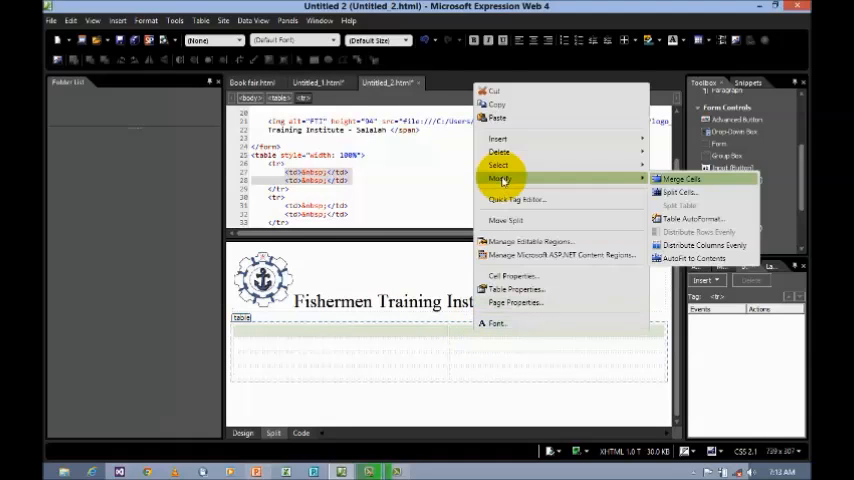
left_click(679, 179)
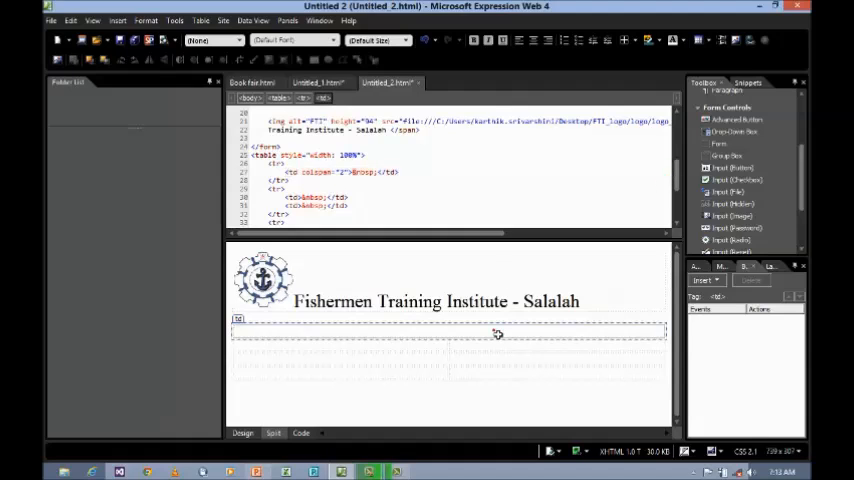
Type 'Fishermen Training Institute - Feedback Form' in the merged top cell
type("Fishermen Tr")
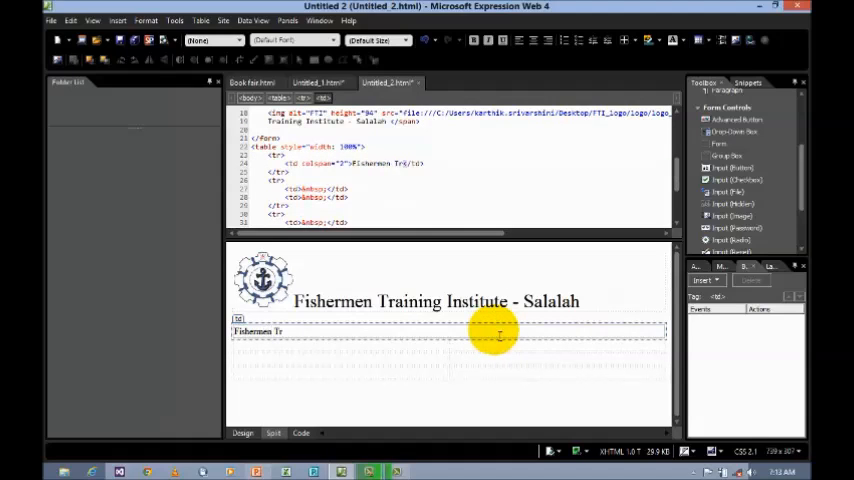
type("aining Institute -")
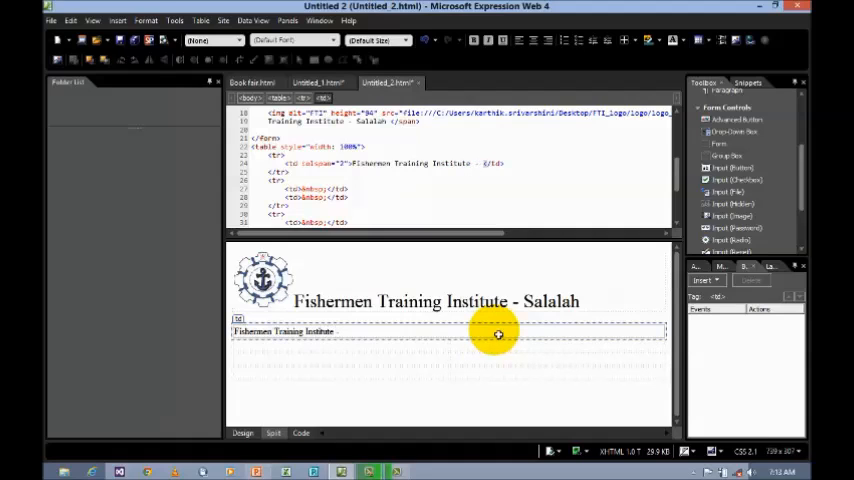
type("Feeb")
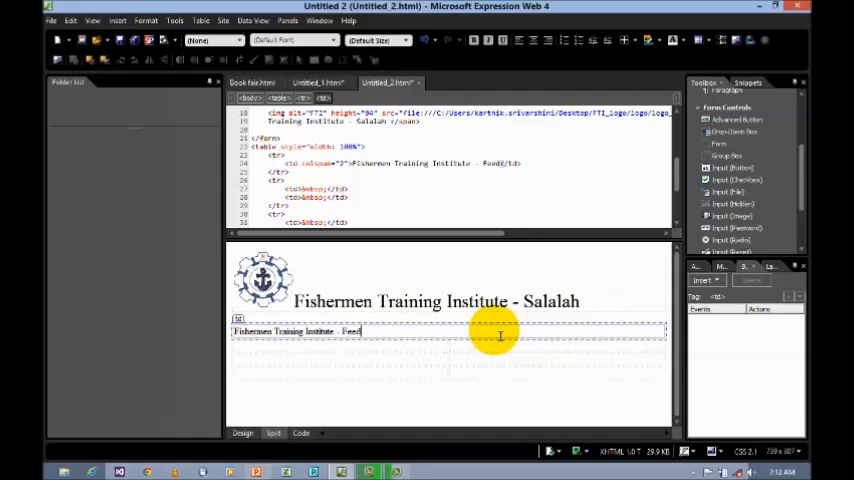
type("back")
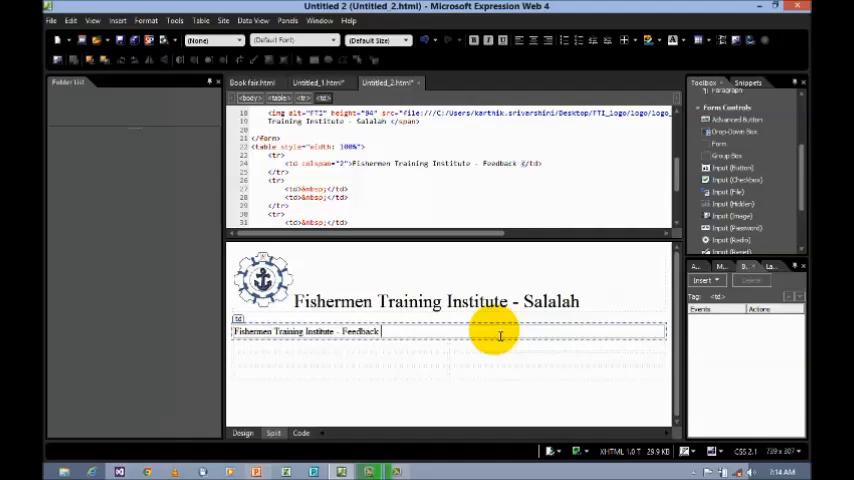
type("Form")
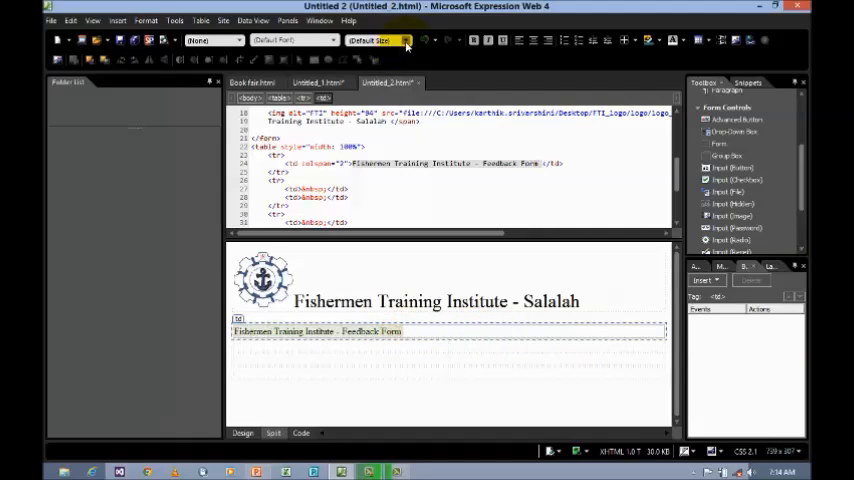
Enlarge the heading text and give its cell a shaded background
left_click(404, 40)
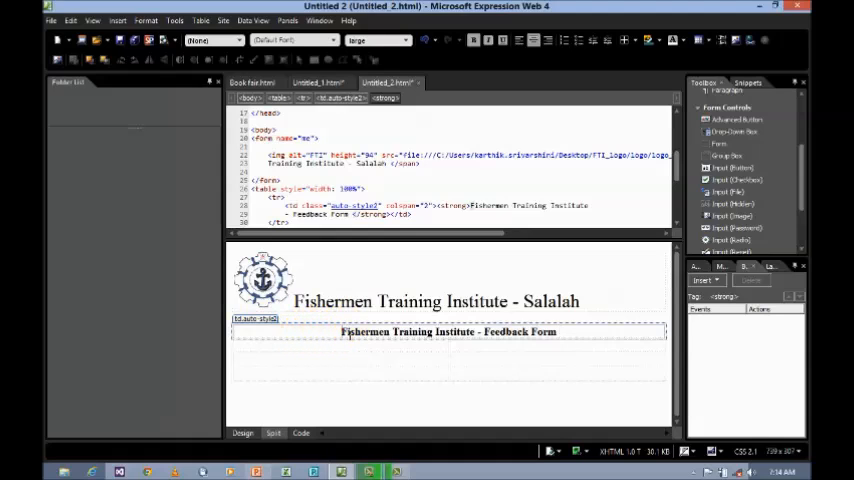
right_click(448, 331)
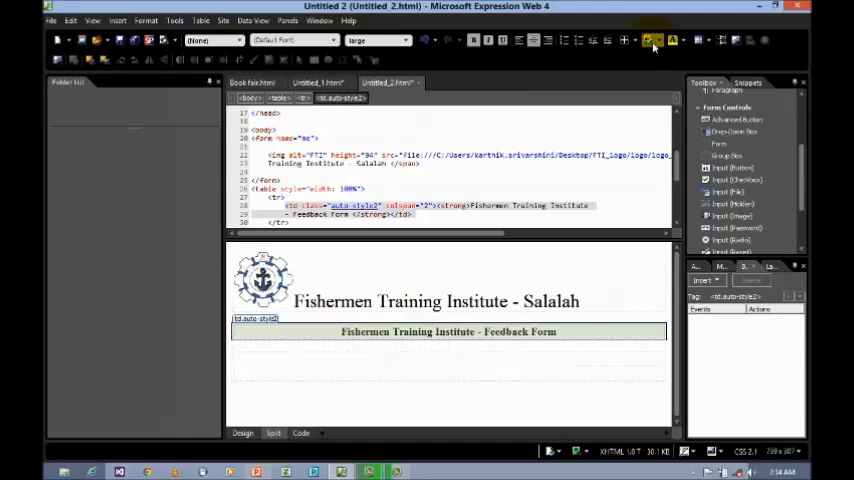
left_click(648, 40)
type("Name")
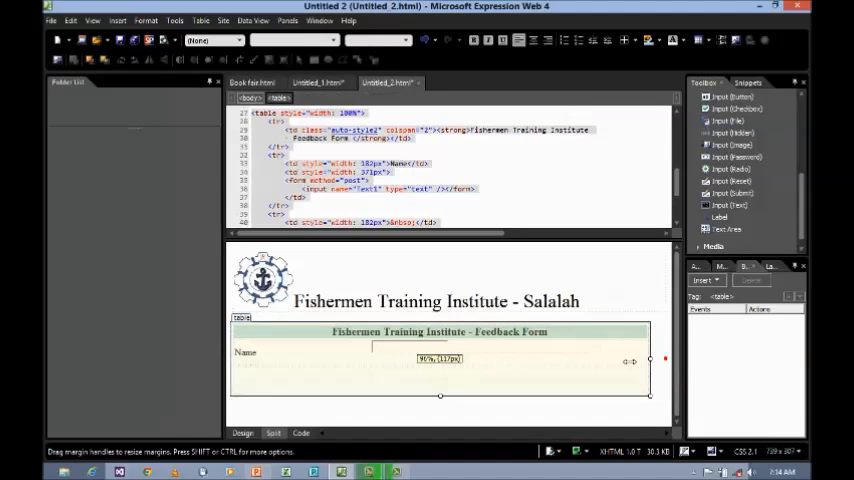
Drag the table's right edge inward to make the feedback table narrower
left_click_drag(650, 360, 505, 360)
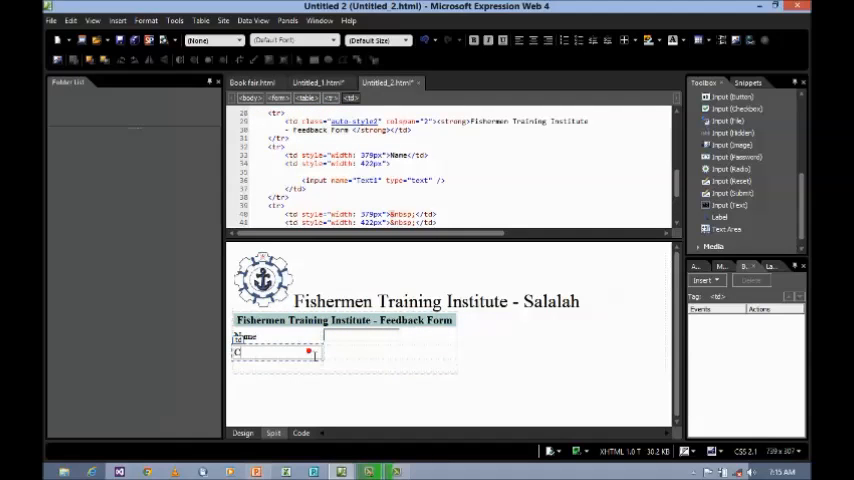
Type the College Name & Address and Student Information labels, each beside a text area
type("College Name & Address")
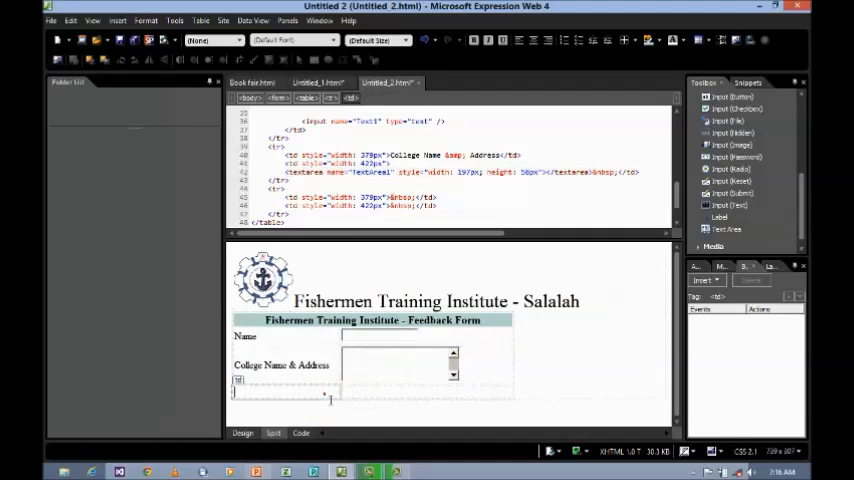
left_click(323, 393)
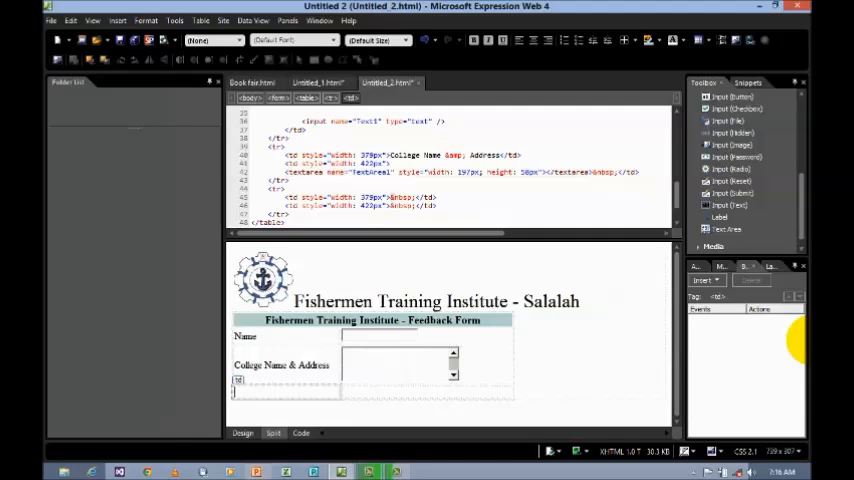
type("Student Information")
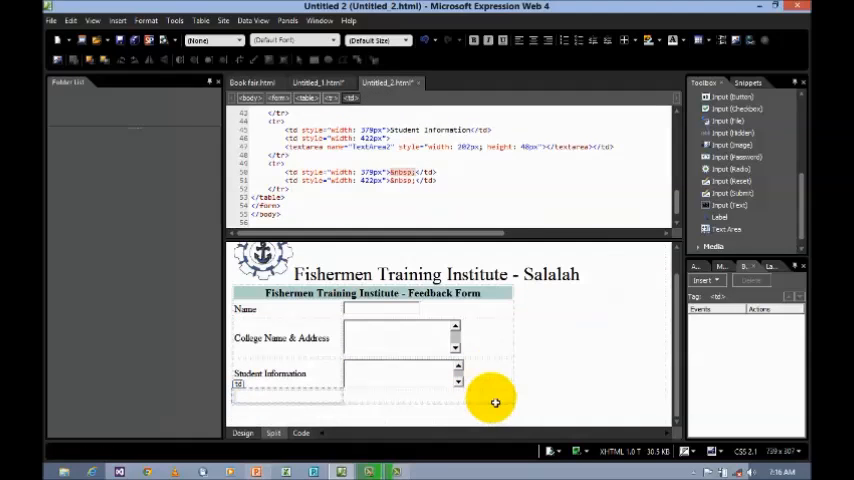
Add the Mobile Number label and give its drop-down the choices 91, 968, 896 and 569
type("Mobile Number")
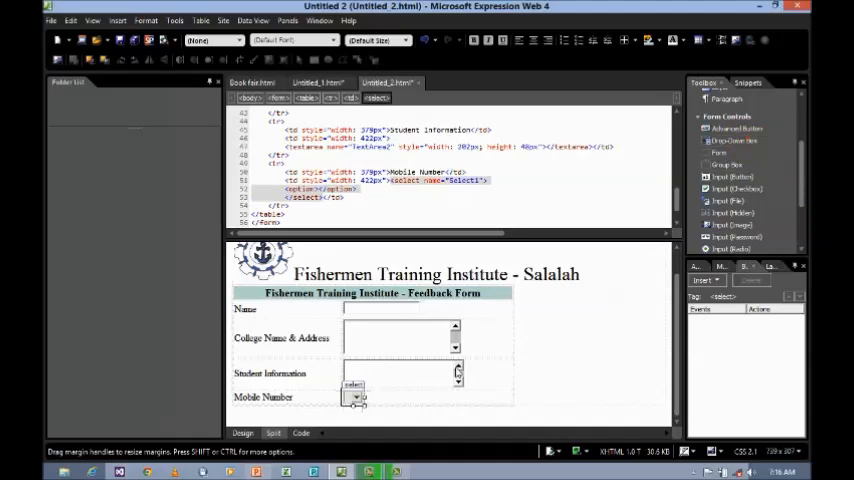
double_click(353, 393)
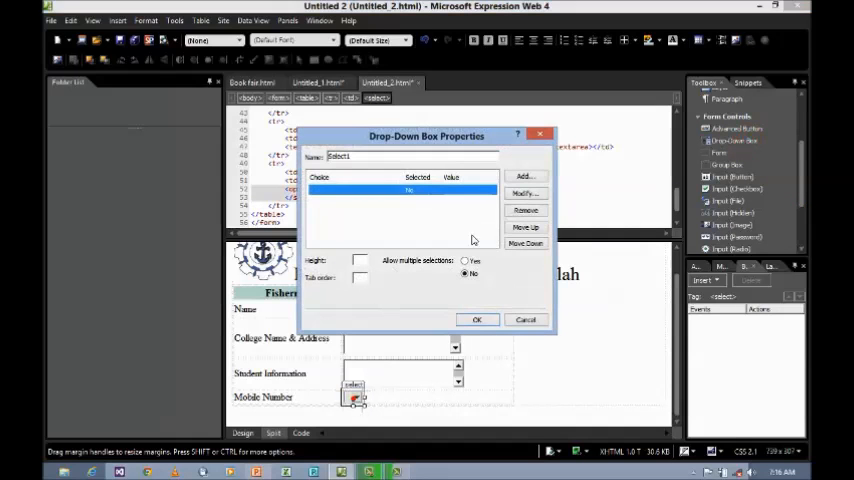
left_click(524, 177)
type("91")
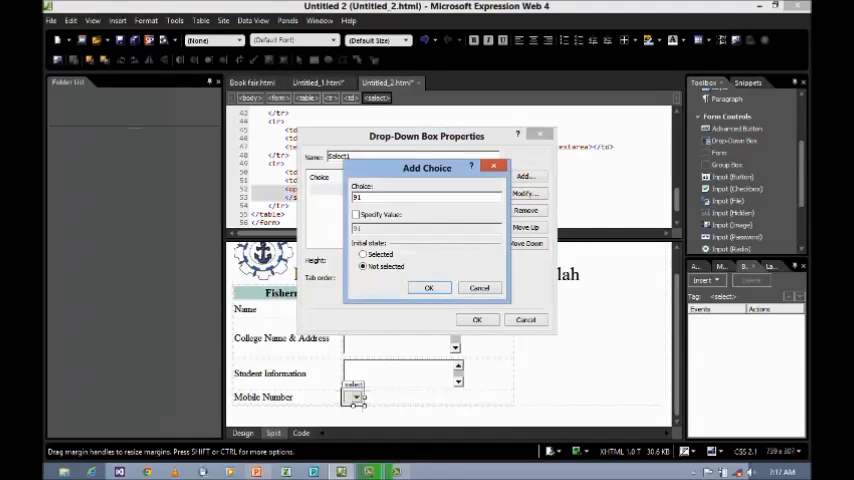
left_click(356, 214)
type("968")
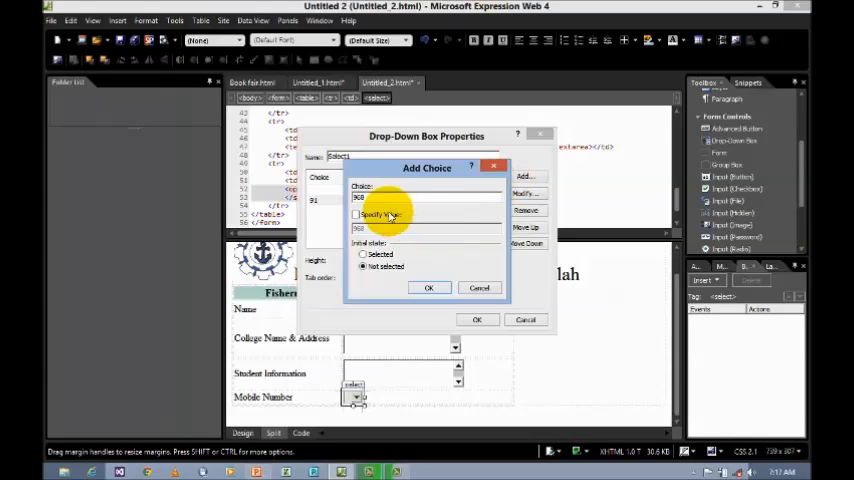
left_click(428, 288)
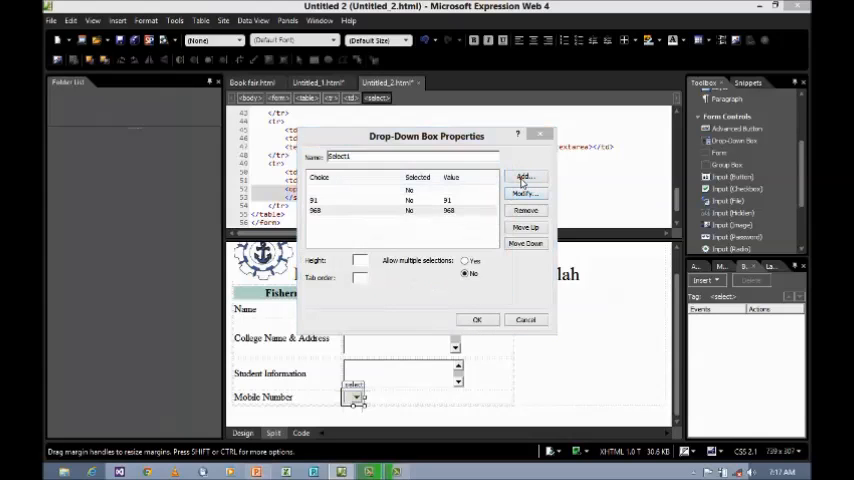
left_click(524, 177)
type("969")
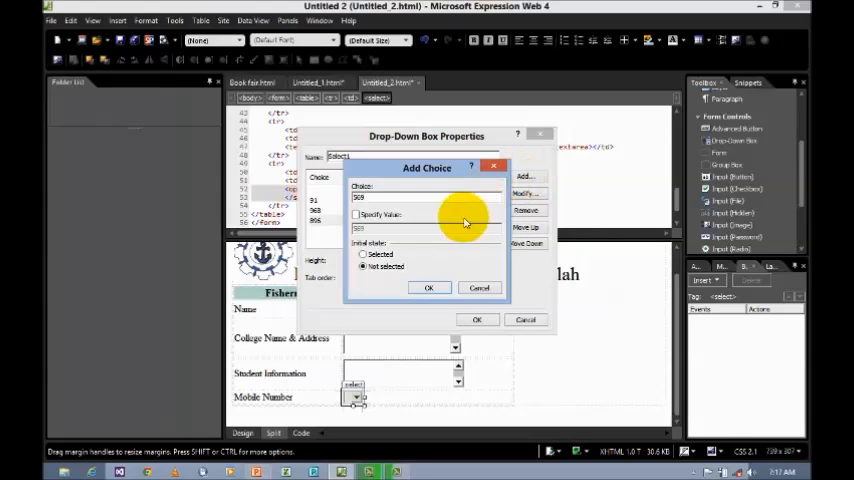
left_click(429, 288)
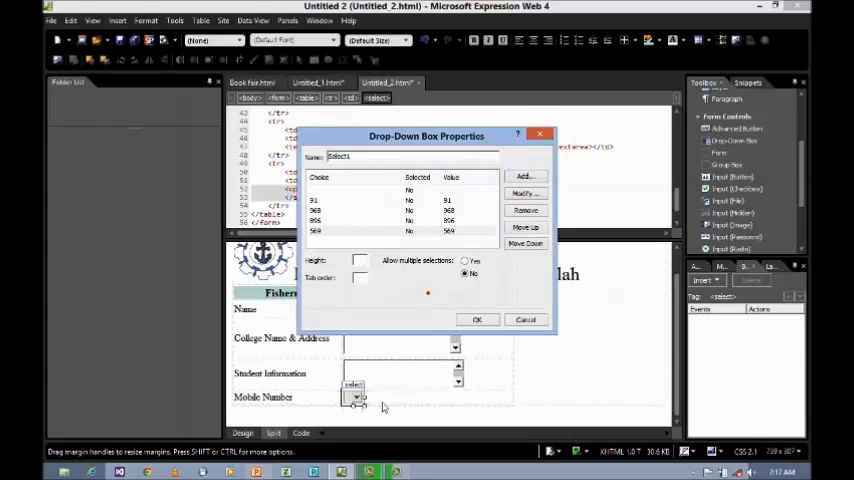
left_click(477, 319)
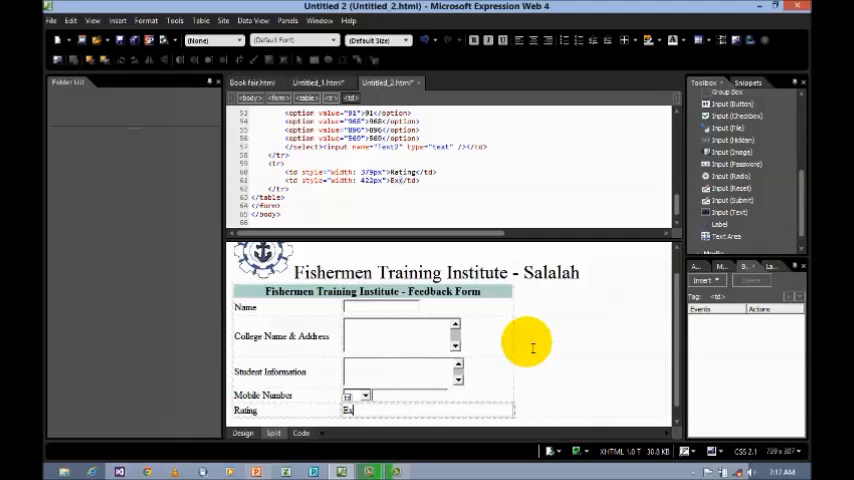
Type the Excellent rating label and add its radio button
type("Excellent")
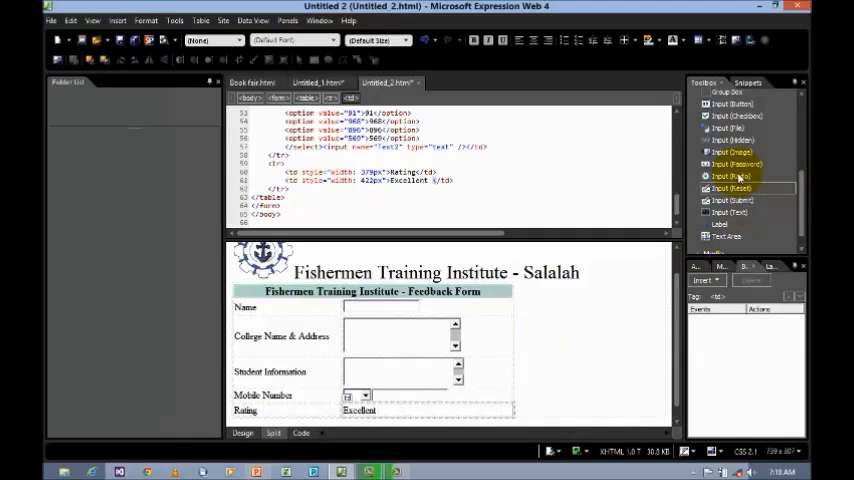
left_click(729, 176)
type("comments")
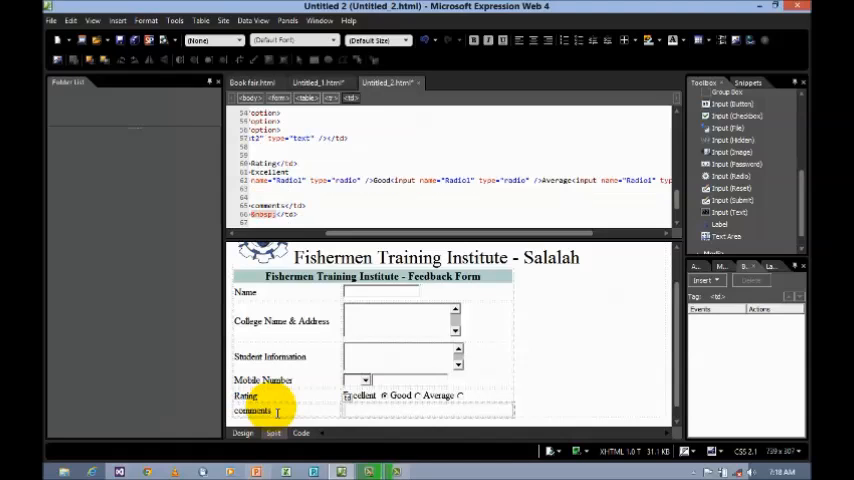
mouse_move(730, 237)
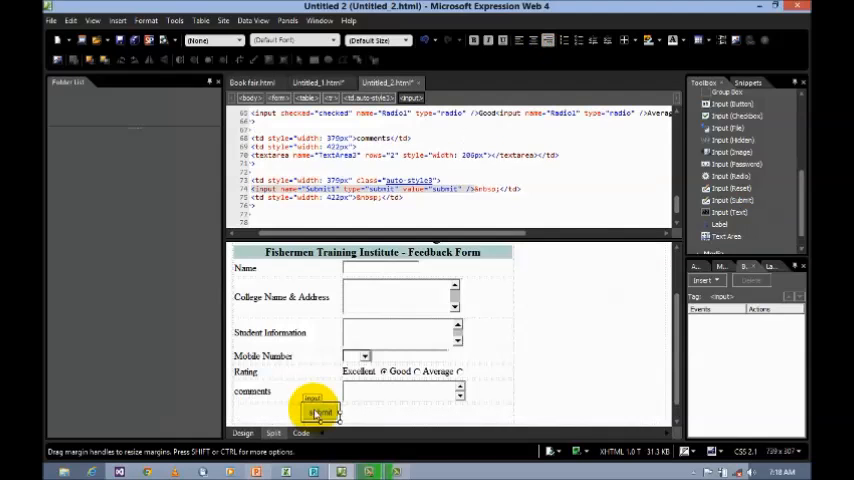
Set the new buttons' labels to Submit and Reset in their properties
double_click(319, 410)
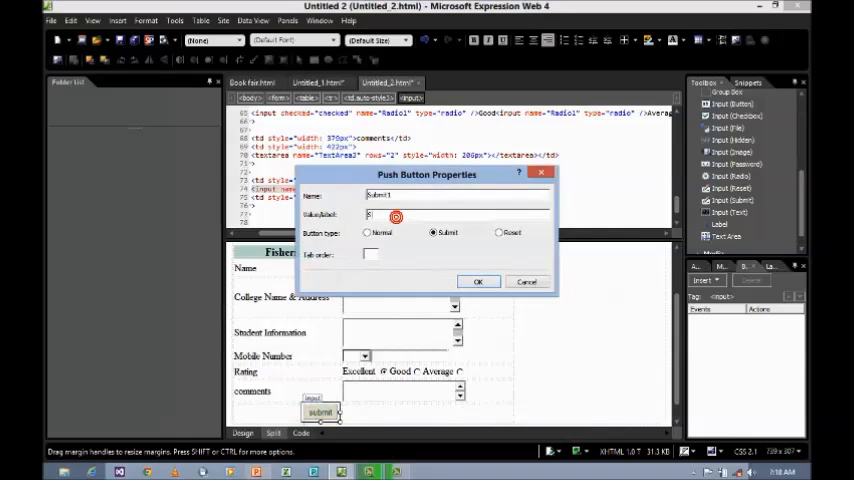
type("Submit")
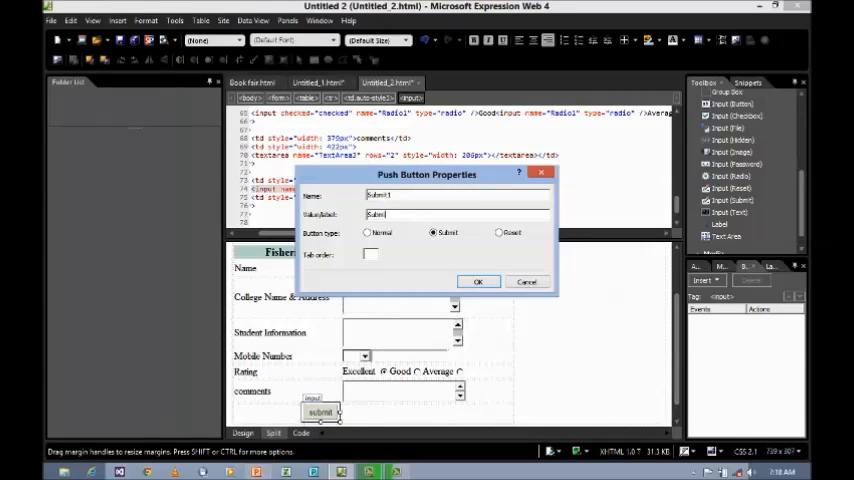
left_click(478, 281)
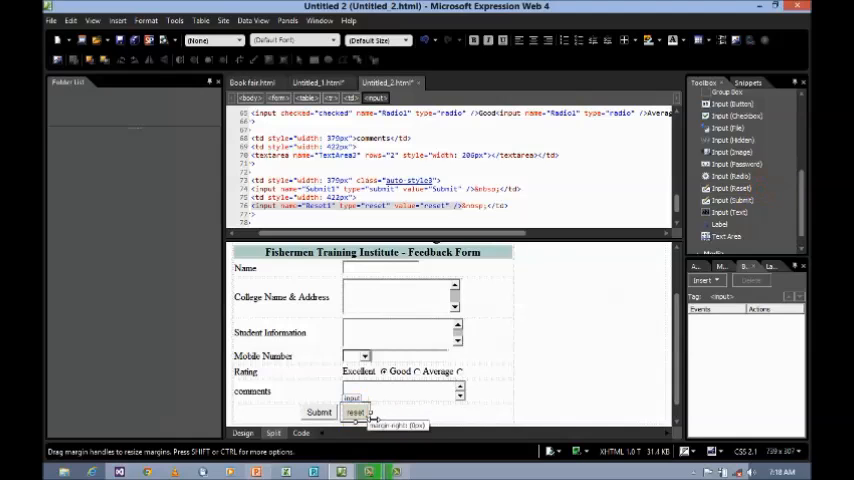
double_click(355, 412)
type("Reset")
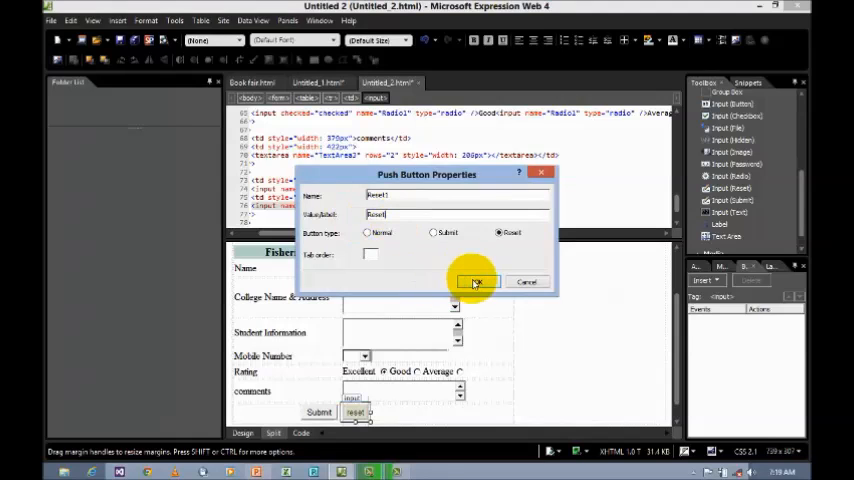
left_click(477, 281)
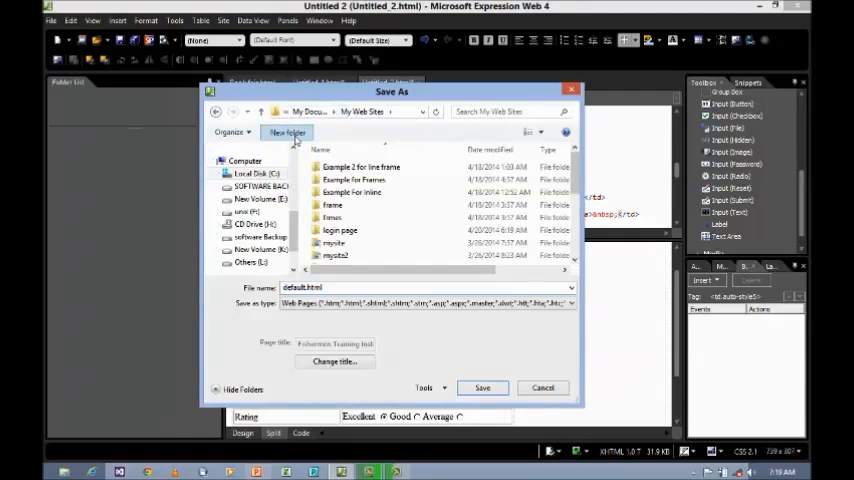
Create a Feedback folder, open it, and save the page there as Feedback.html
left_click(288, 132)
type("Feedback")
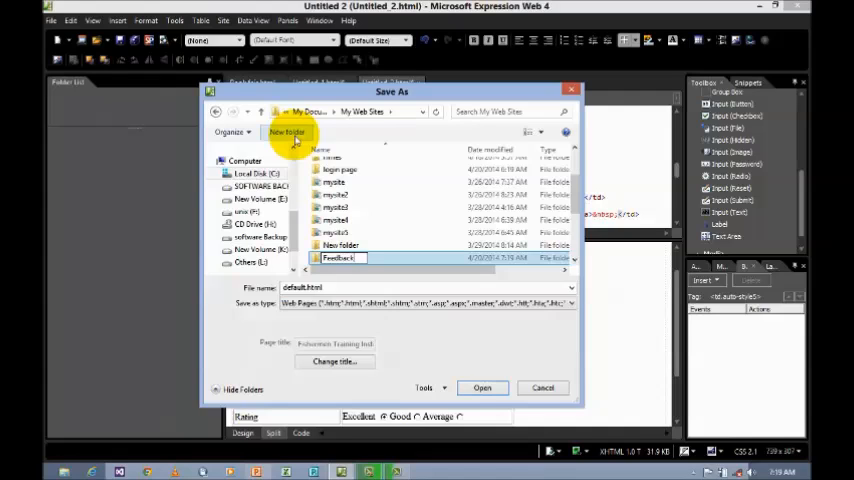
double_click(338, 258)
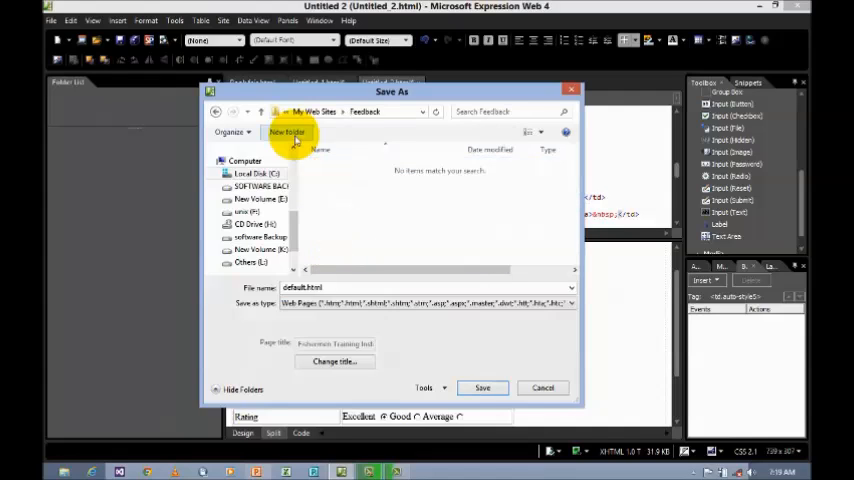
left_click(302, 288)
type("Feedba")
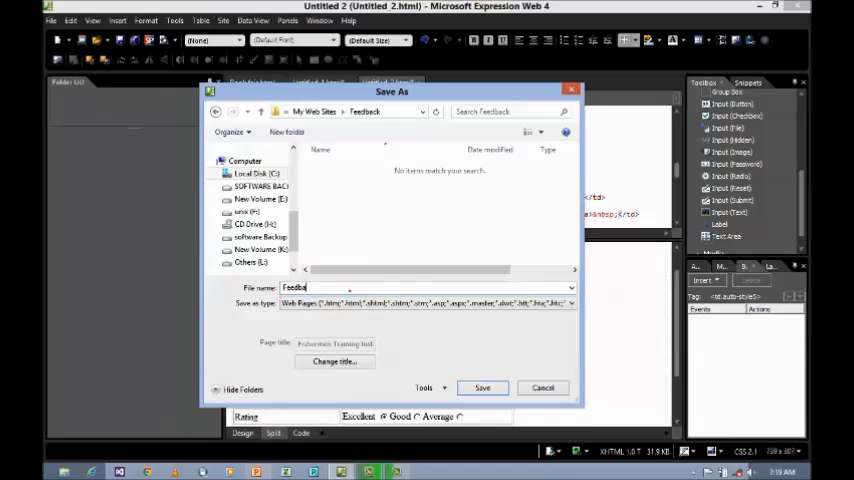
left_click(482, 387)
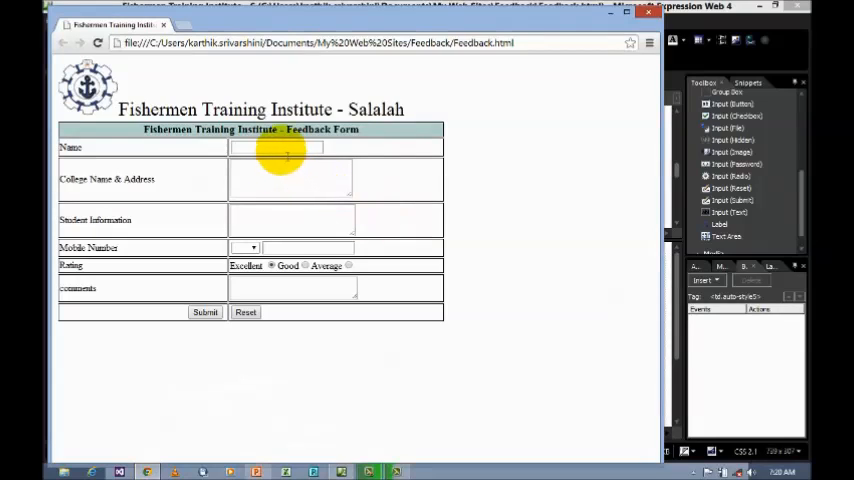
Fill the form's name, address and information fields with sample text like 'karthi' and 'Fishermen Train'
type("karthik")
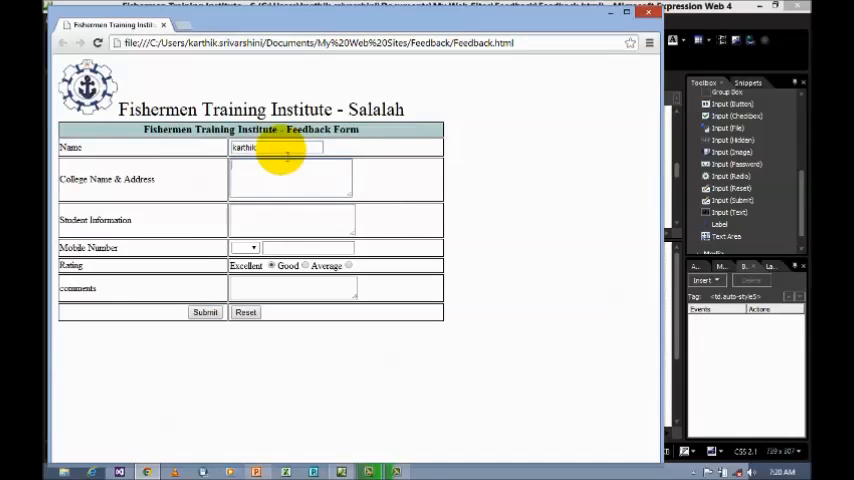
type("FIshi")
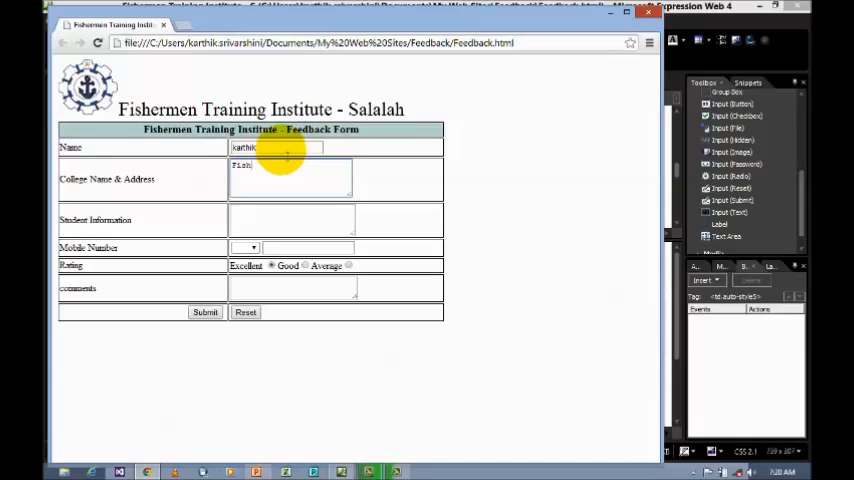
type("Fishermen Training Inst")
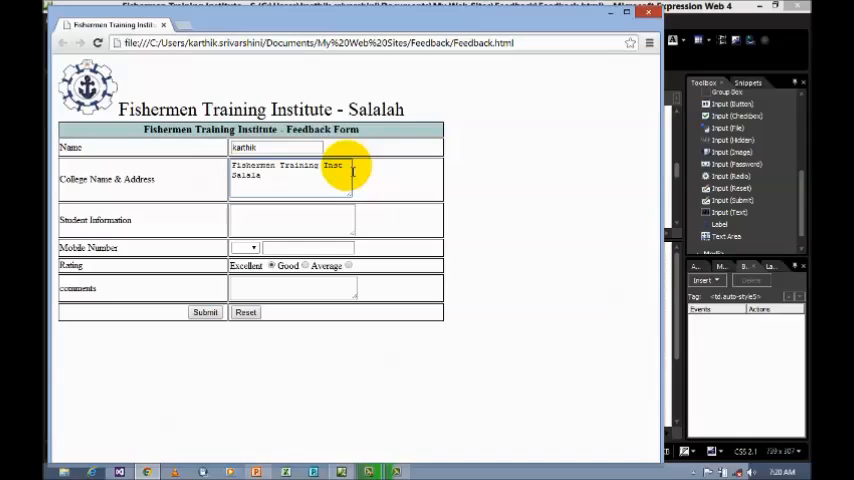
type("Omani")
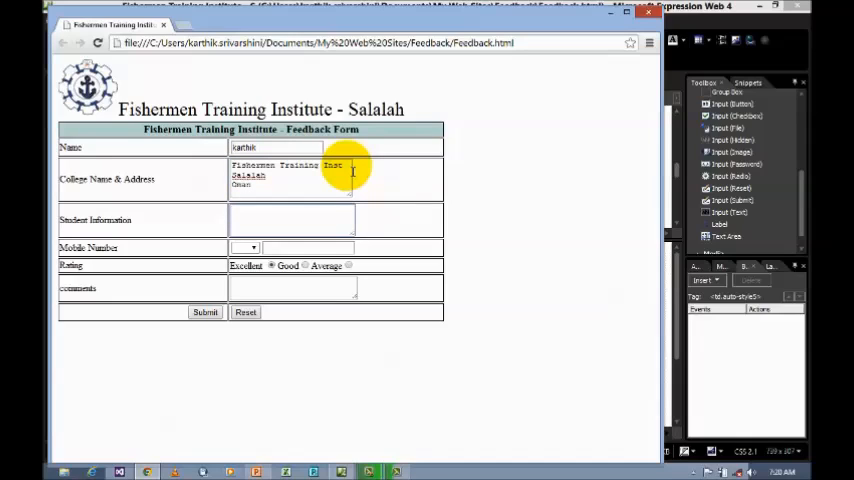
type("aaa")
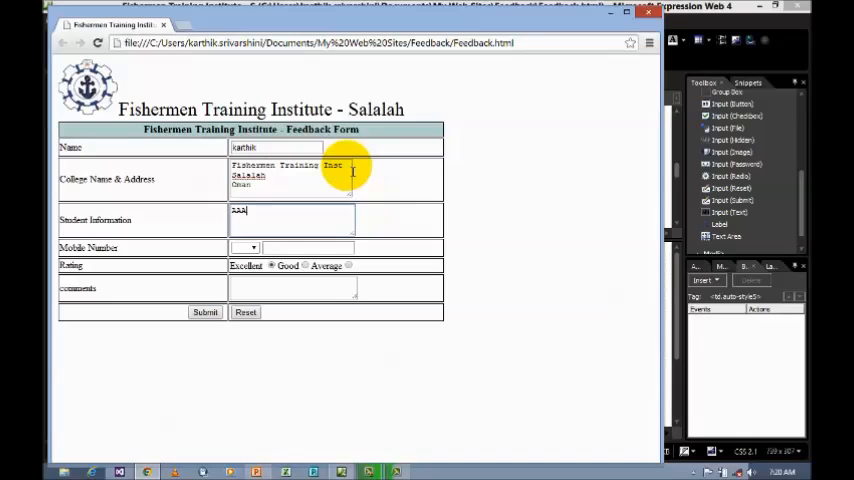
type("Electronics")
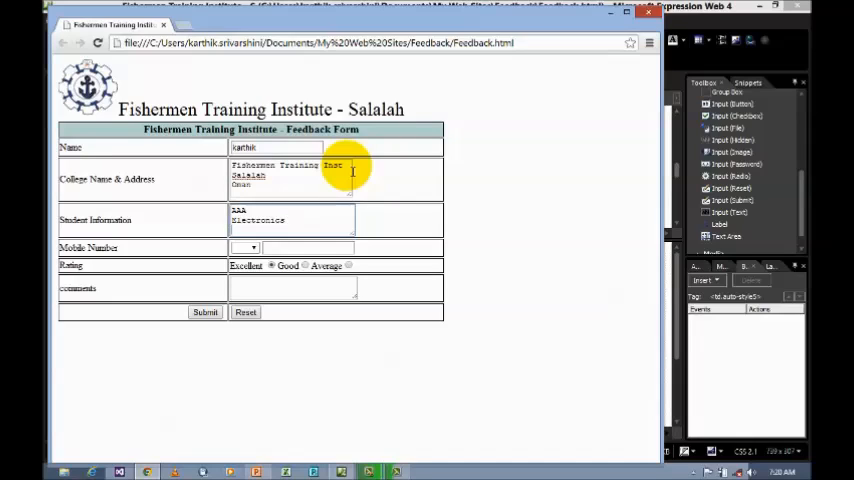
type("Foundation")
left_click(308, 247)
type("898989898")
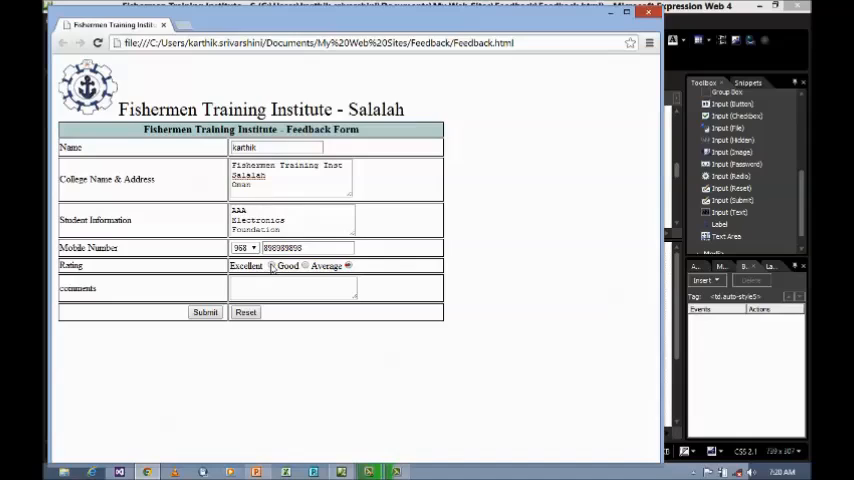
Type the comment 'goo', then reset the form to clear every entry
left_click(292, 288)
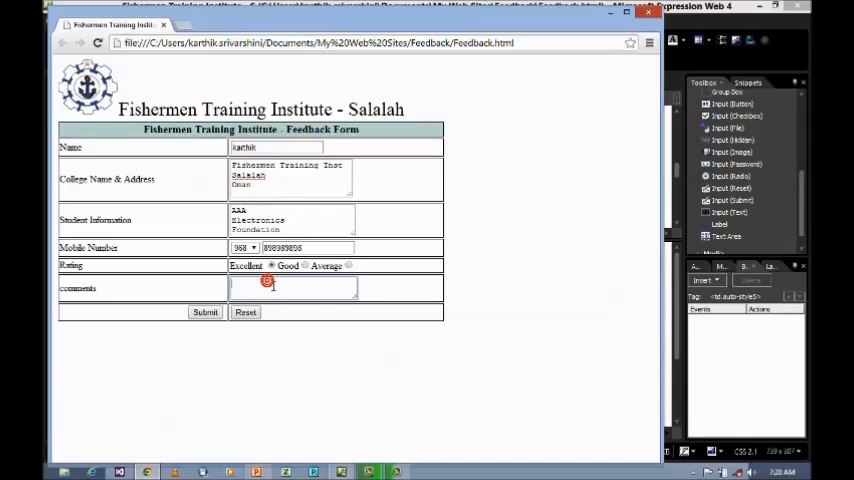
type("good")
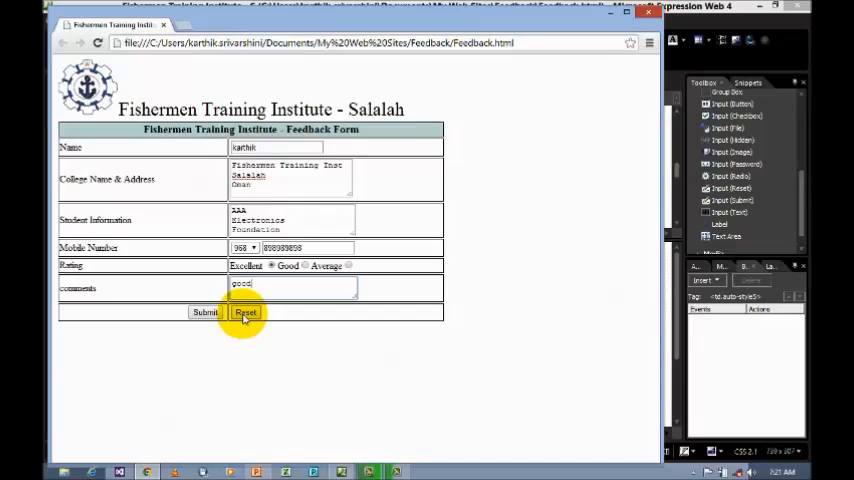
left_click(245, 312)
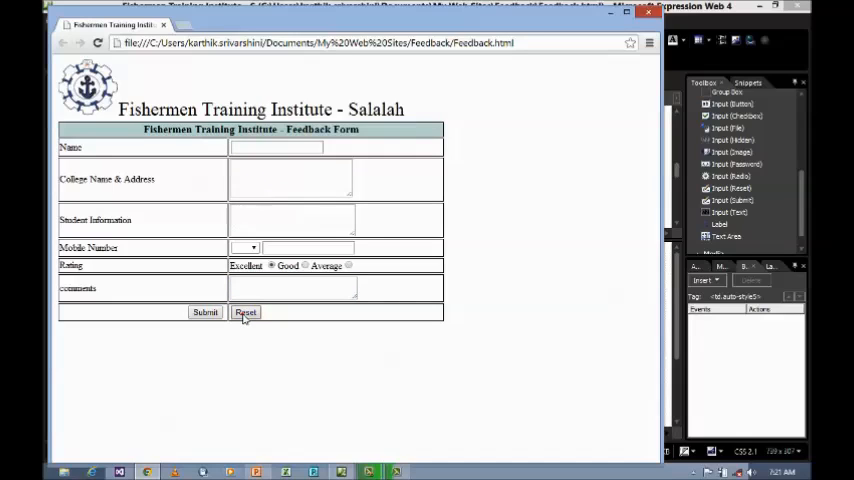